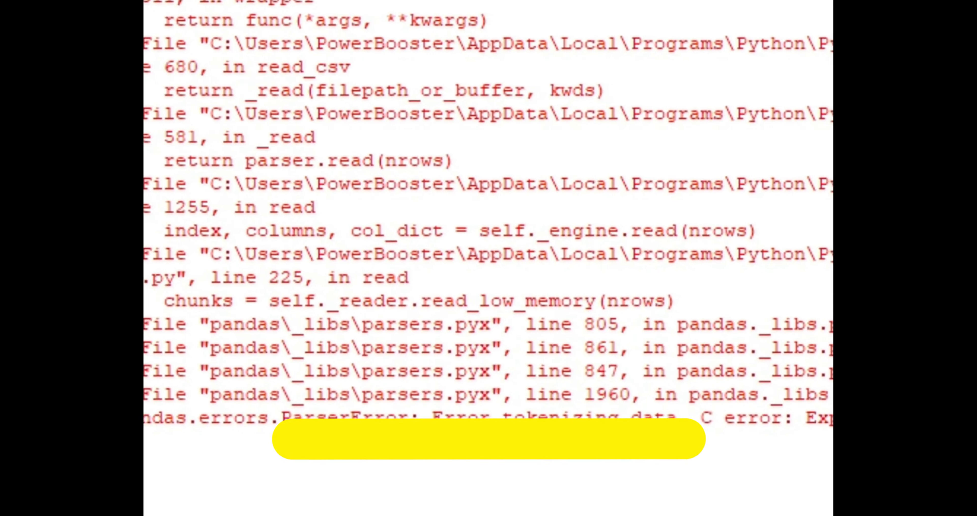
- Show the 'error tokenizing data' intro and start a fresh Python 3.10.5 IDLE Shell session
{"action": "type", "text": "error tokenizing data. c error"}
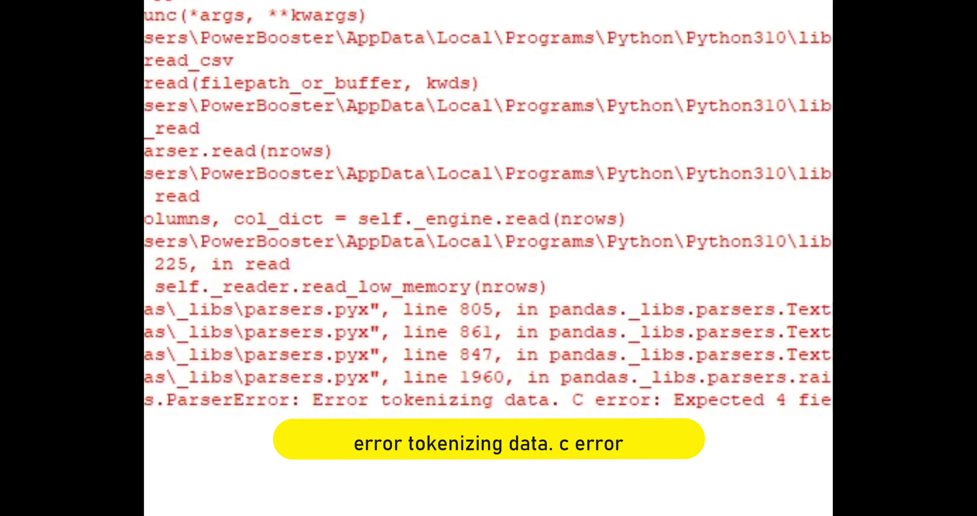
{"action": "scroll", "scroll_direction": "right", "scroll_amount": 3}
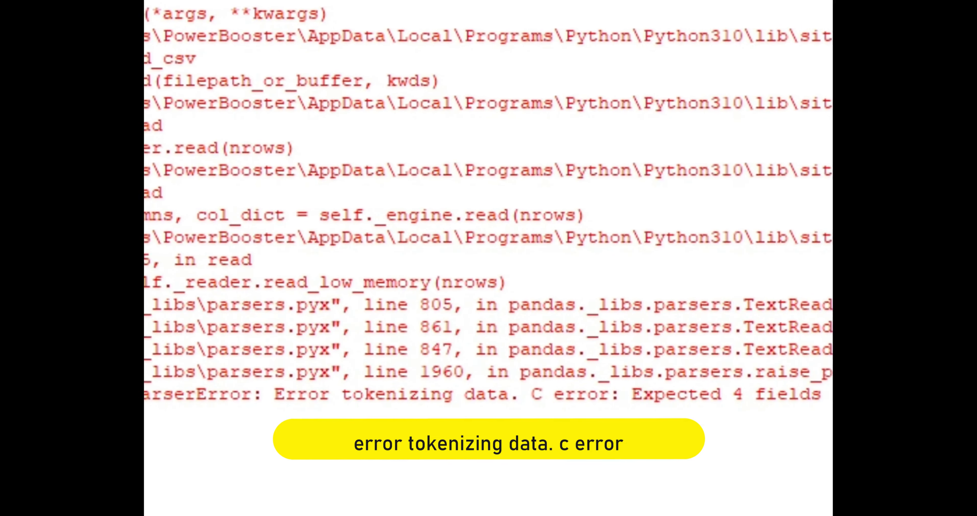
{"action": "scroll", "scroll_direction": "right", "scroll_amount": 3}
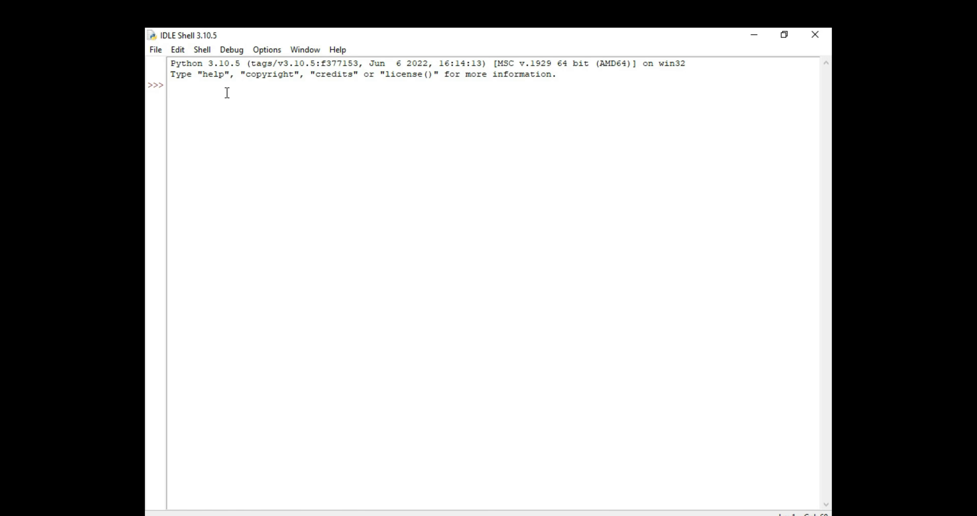
- Import pandas as pd at the shell prompt
{"action": "type", "text": "import"}
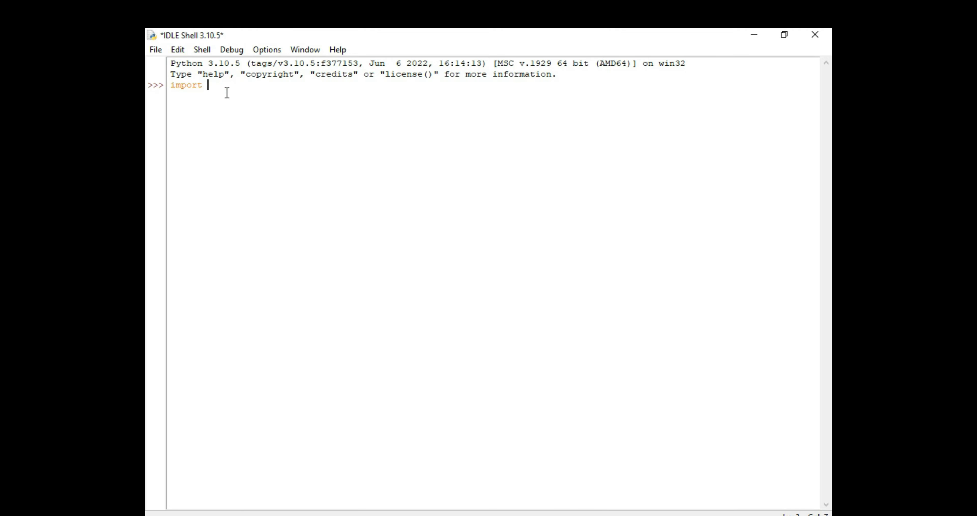
{"action": "type", "text": "pandas as p"}
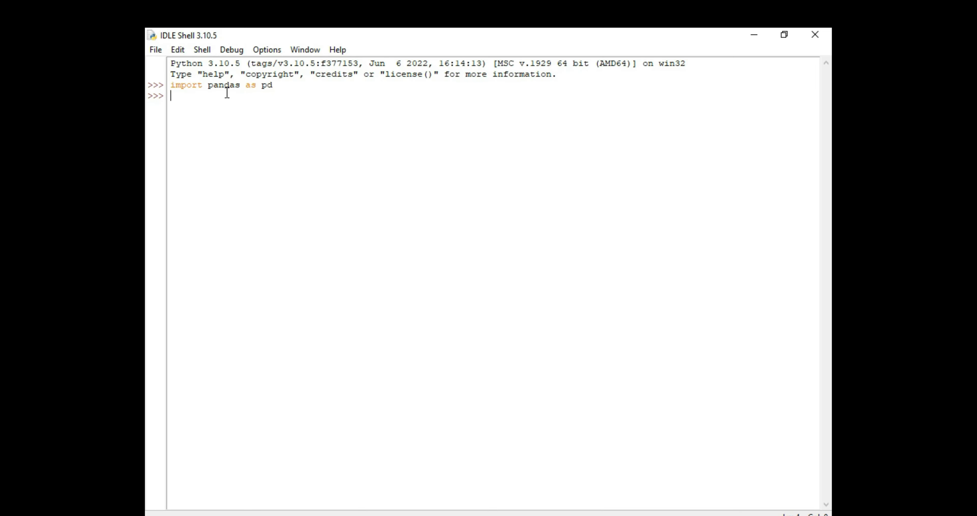
- Run df=pd.read_csv("C:/test/error.csv"), reproducing ParserError: expected 4 fields in line 4, saw 6
{"action": "type", "text": "df=p"}
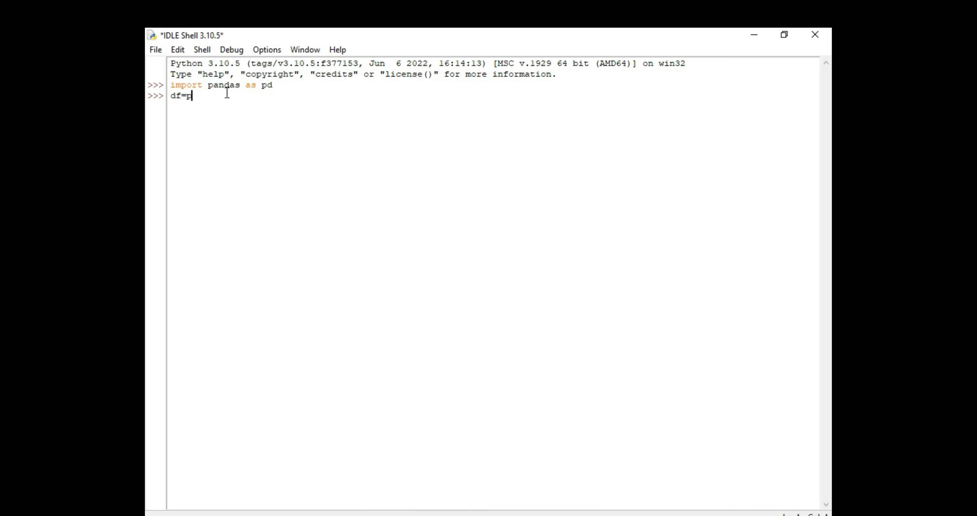
{"action": "type", "text": "d.read"}
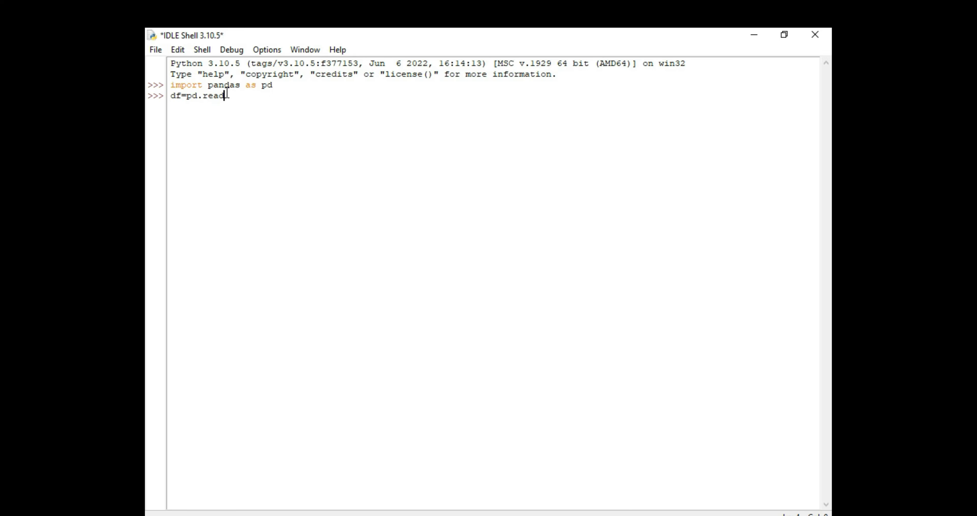
{"action": "type", "text": "_csv("}
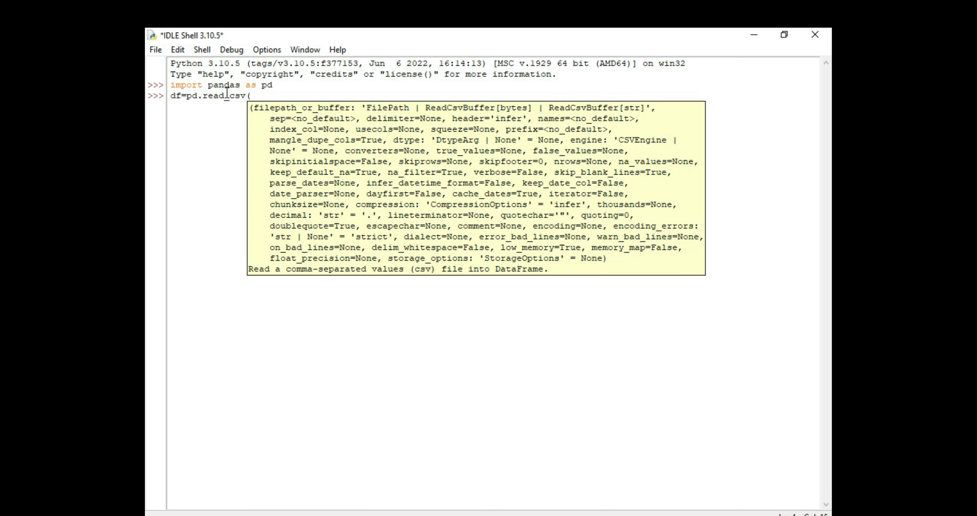
{"action": "type", "text": "\"C:/test/"}
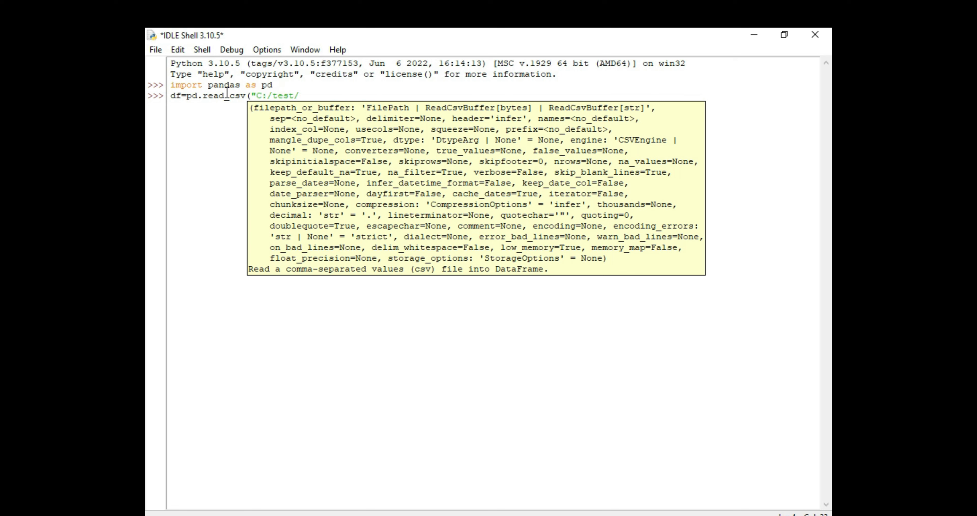
{"action": "type", "text": "error"}
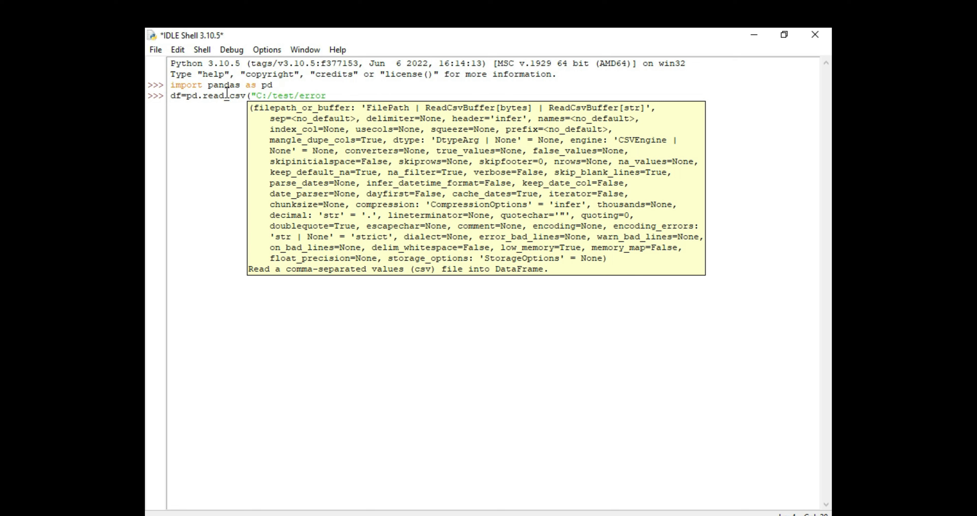
{"action": "type", "text": ".csv\""}
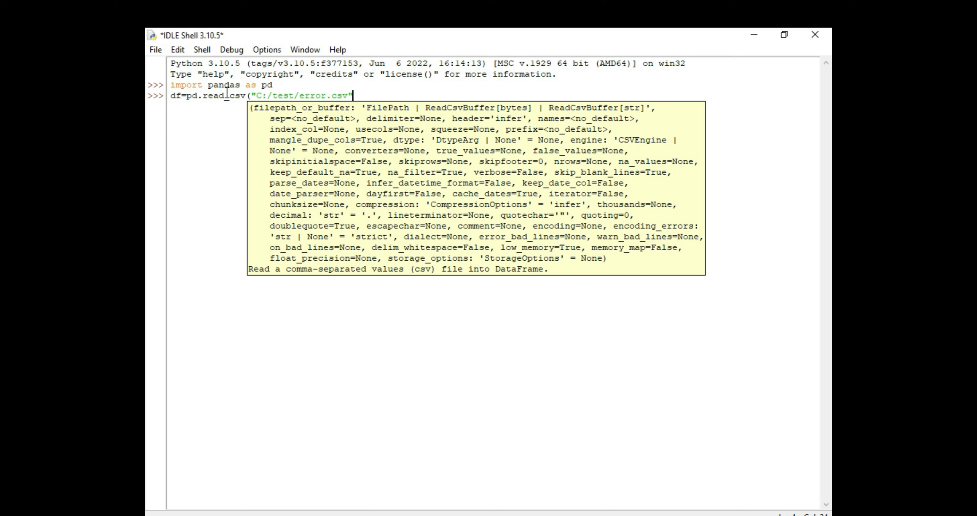
{"action": "key", "text": "Return"}
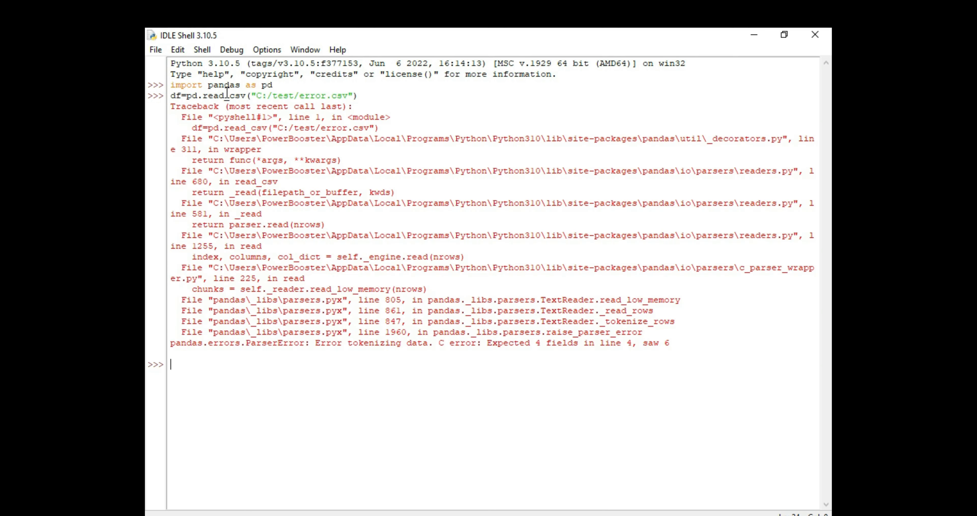
- Highlight the field count and then the whole ParserError message line in the traceback
{"action": "double_click", "coordinate": [666, 343]}
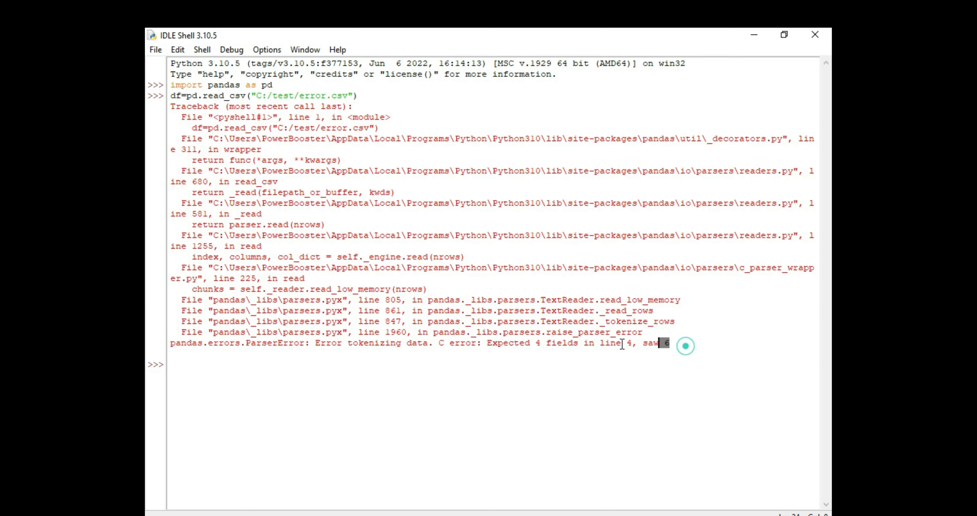
{"action": "triple_click", "coordinate": [418, 343]}
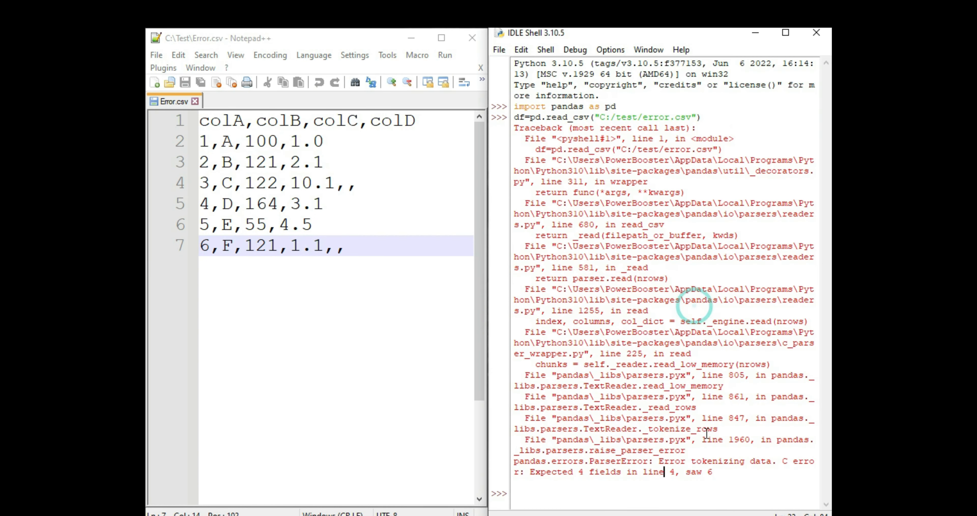
- Inspect the malformed row 3,C,122,10.1 with extra commas in Error.csv, then return to the shell
{"action": "left_click", "coordinate": [210, 183]}
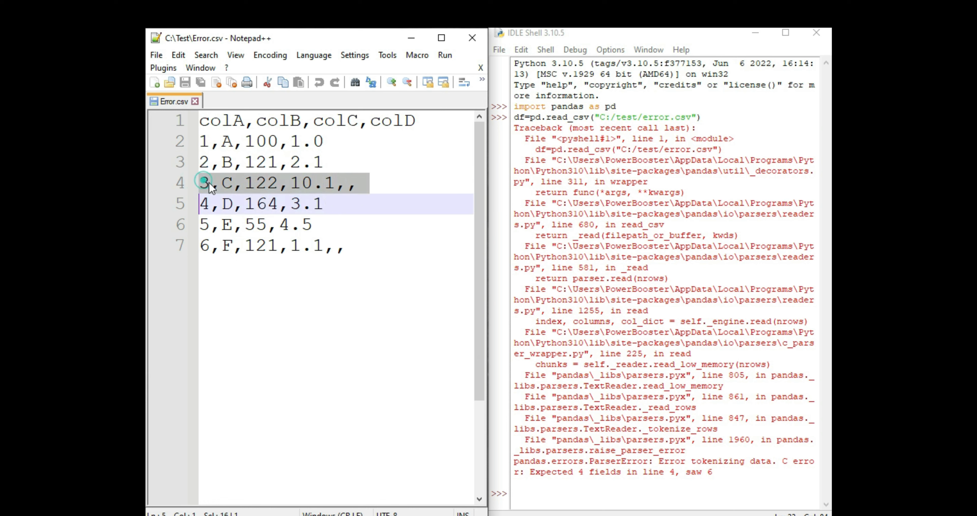
{"action": "left_click", "coordinate": [256, 183]}
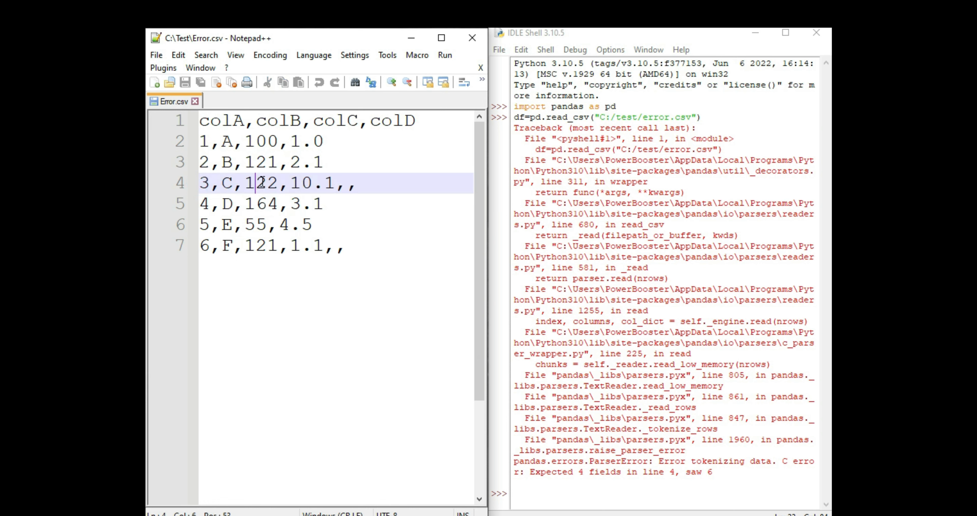
{"action": "left_click", "coordinate": [355, 183]}
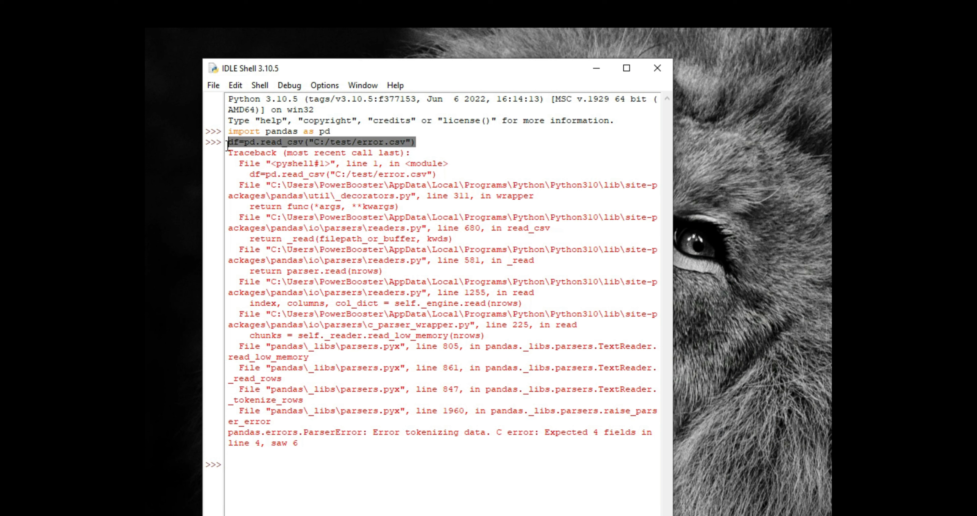
- Run df=pd.read_csv("C:/test/error.csv",error_bad_lines=False), which skips lines 4 and 7 with a FutureWarning
{"action": "left_click", "coordinate": [242, 457]}
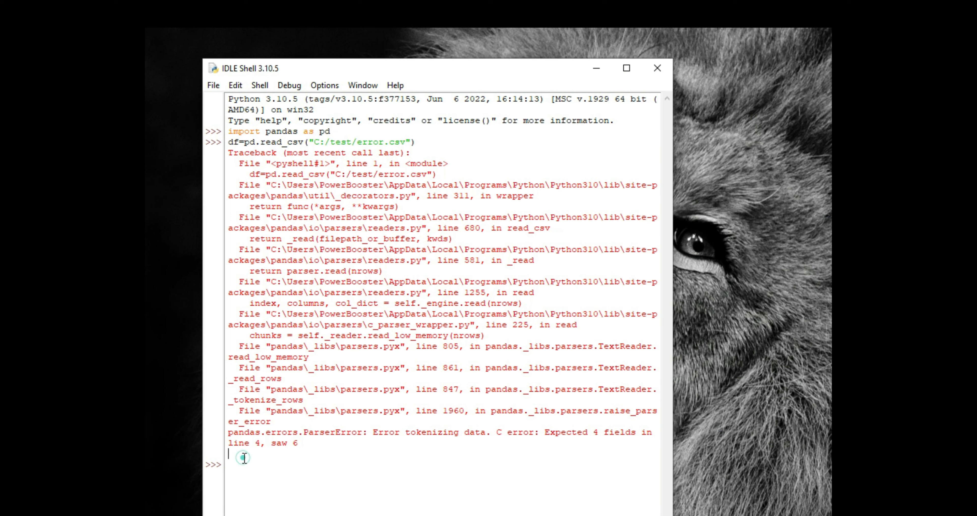
{"action": "type", "text": "df=pd.read_csv(\"C:/test/error.csv\")"}
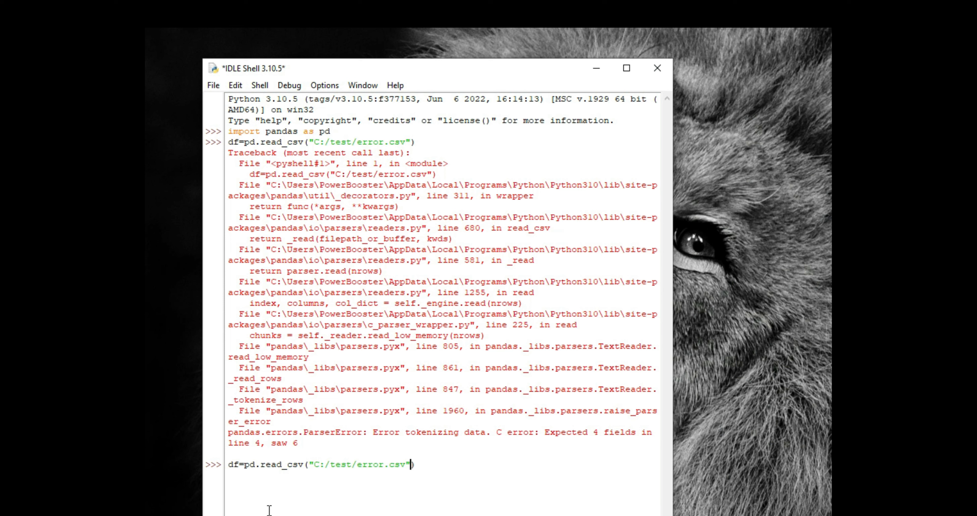
{"action": "type", "text": ","}
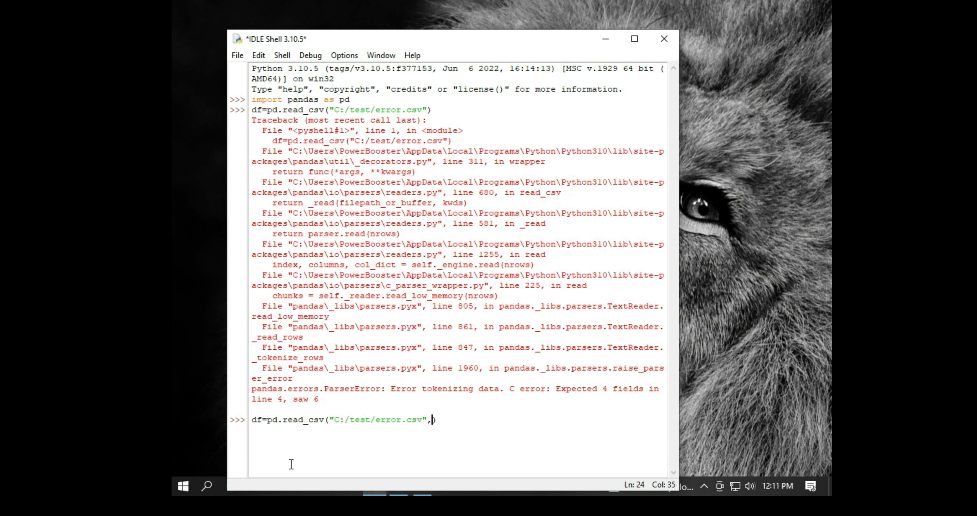
{"action": "type", "text": "error"}
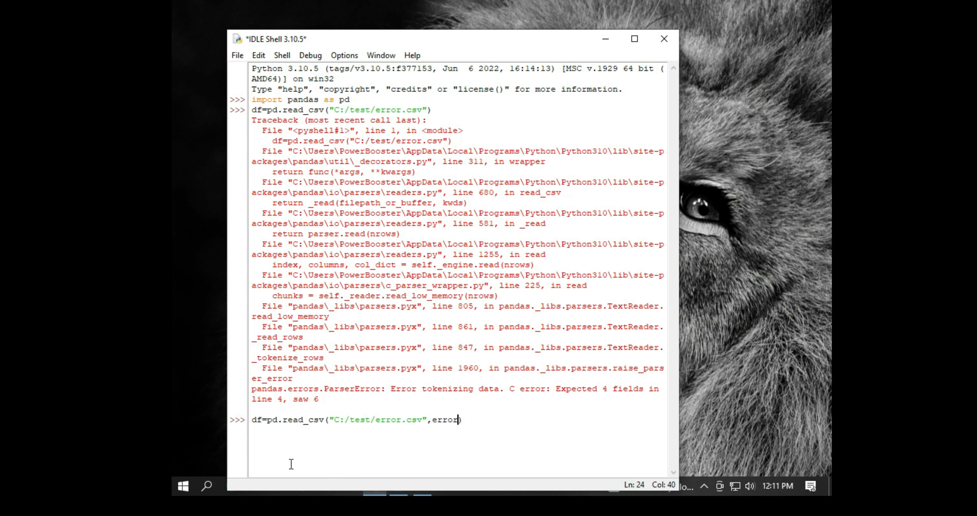
{"action": "type", "text": "_bad_lin"}
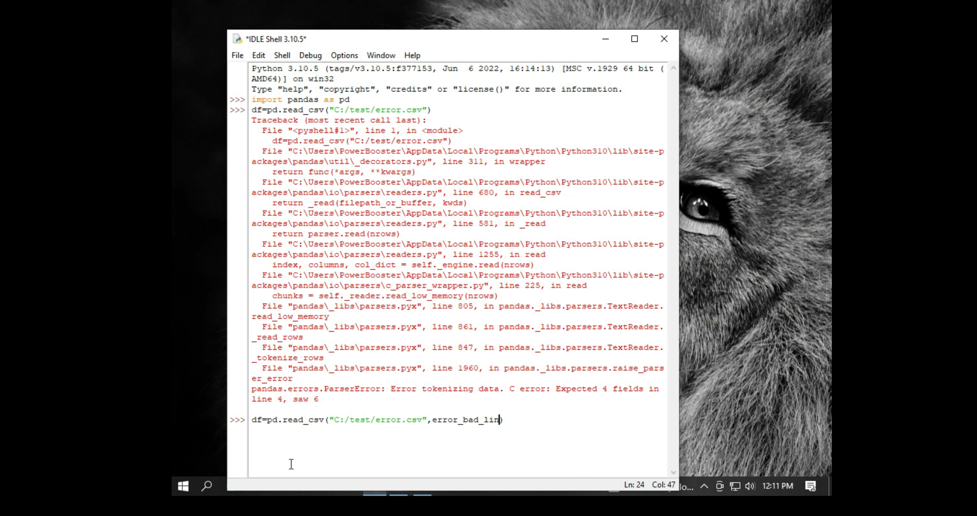
{"action": "type", "text": "es="}
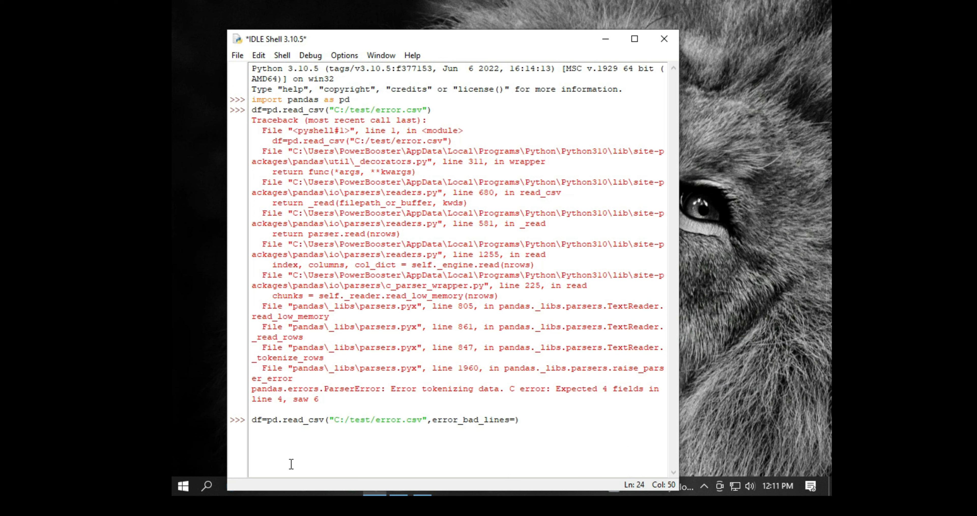
{"action": "type", "text": "False)"}
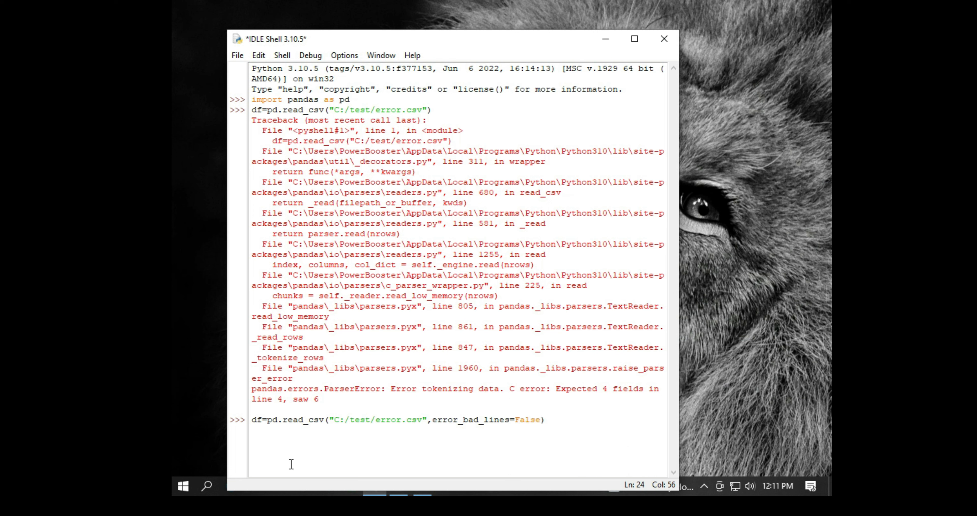
{"action": "mouse_move", "coordinate": [545, 446]}
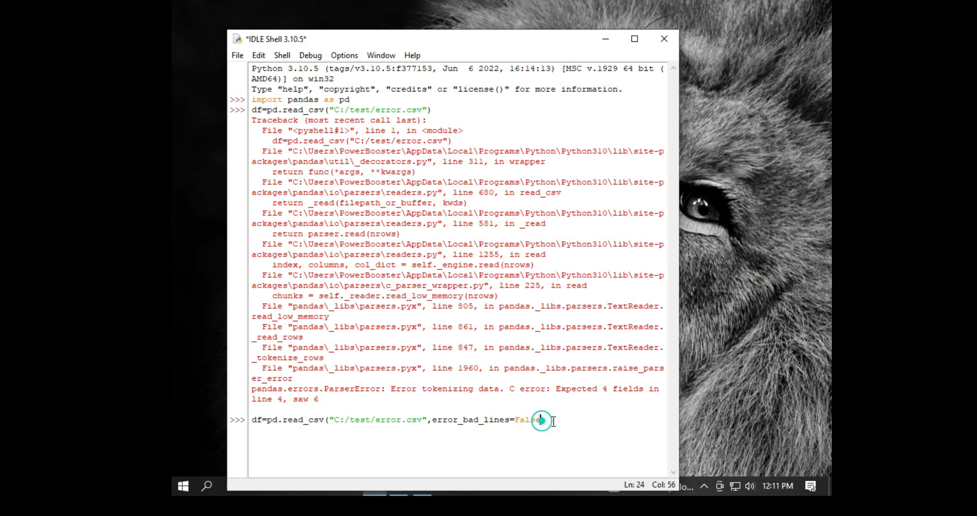
{"action": "key", "text": "Return"}
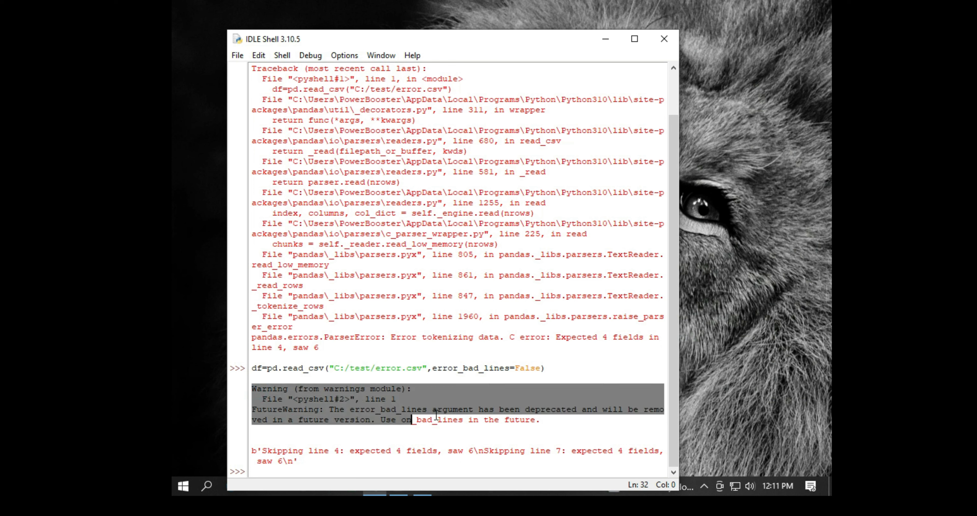
- Read the deprecation warning and recall the earlier error_bad_lines=False read_csv command at a new prompt
{"action": "left_click", "coordinate": [330, 409]}
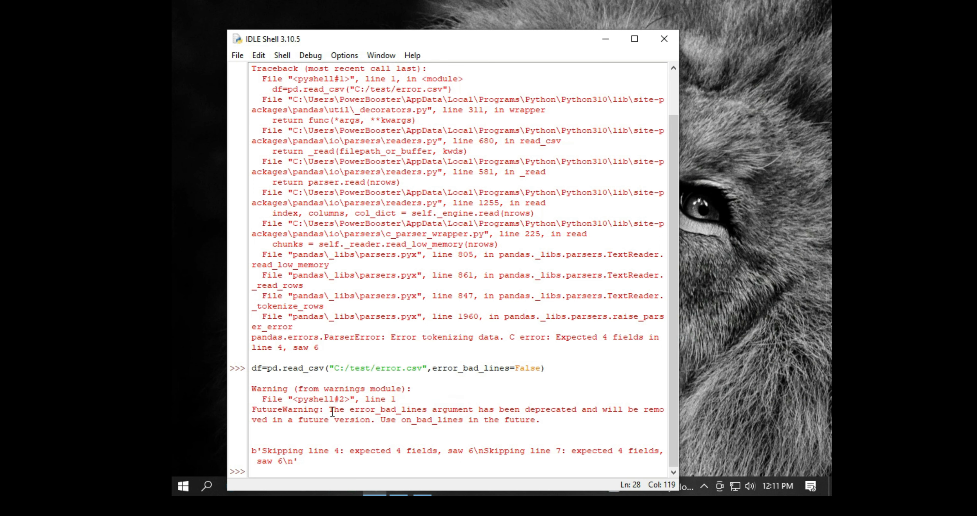
{"action": "double_click", "coordinate": [421, 419]}
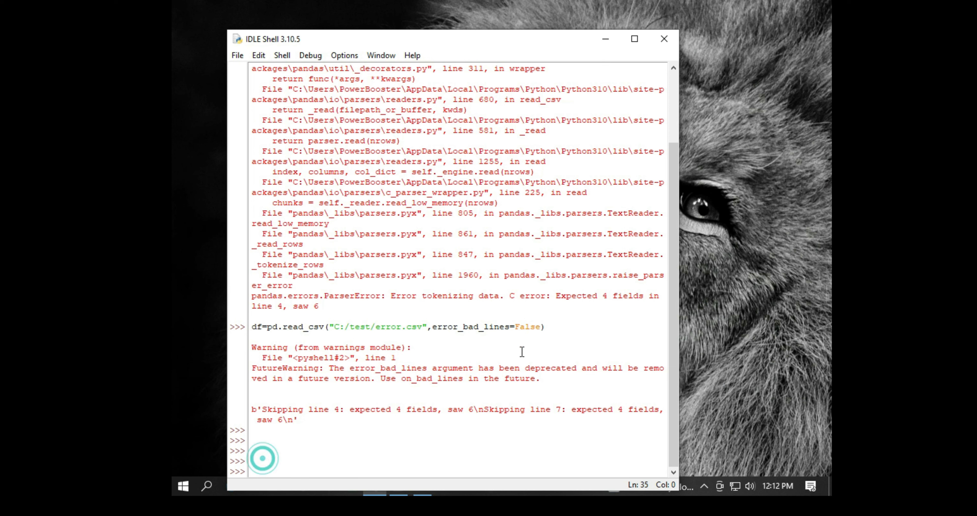
{"action": "left_click", "coordinate": [398, 326]}
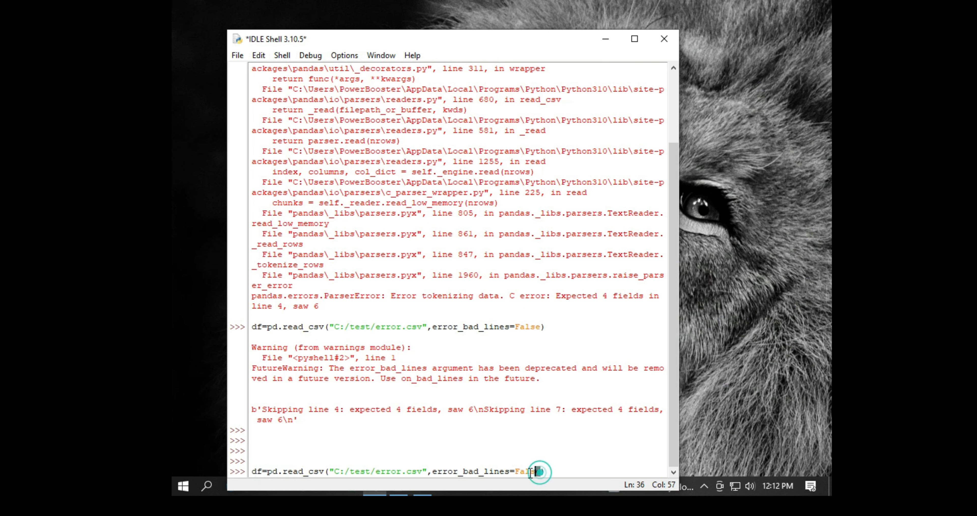
- Replace error_bad_lines=False with on_bad_lines='skip' and run read_csv with no error or warning
{"action": "double_click", "coordinate": [480, 470]}
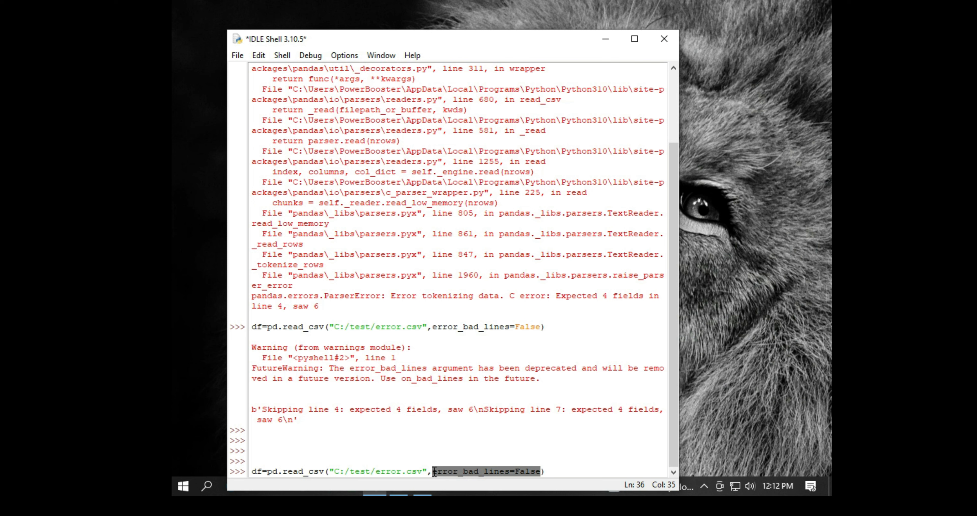
{"action": "type", "text": "n"}
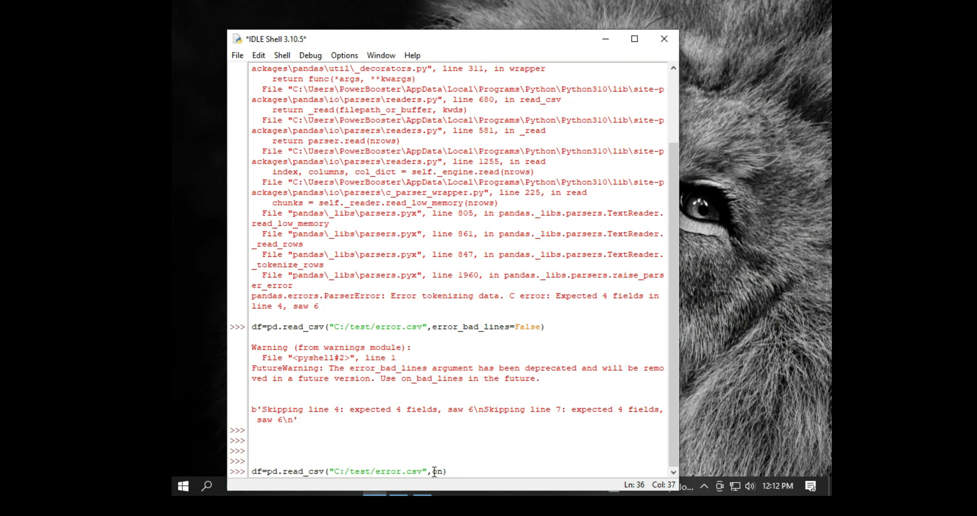
{"action": "type", "text": "_bad_"}
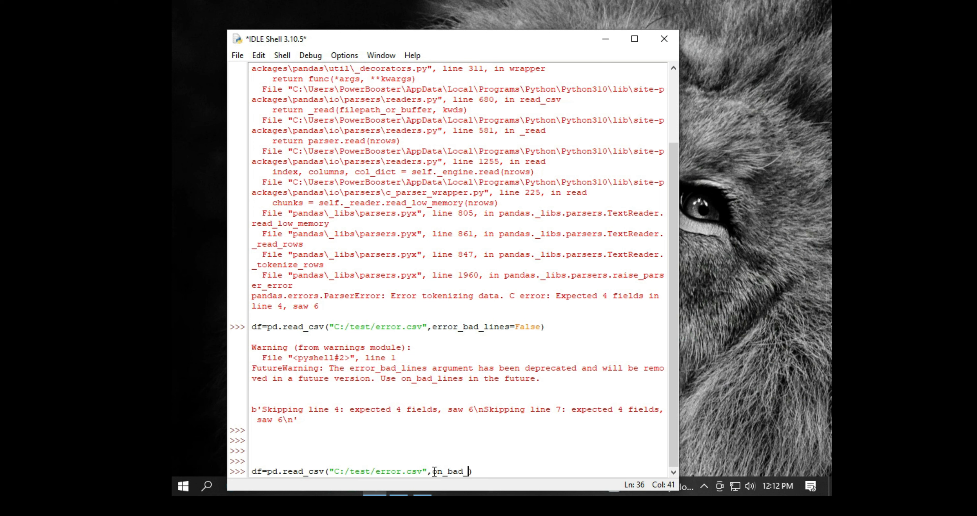
{"action": "type", "text": "line"}
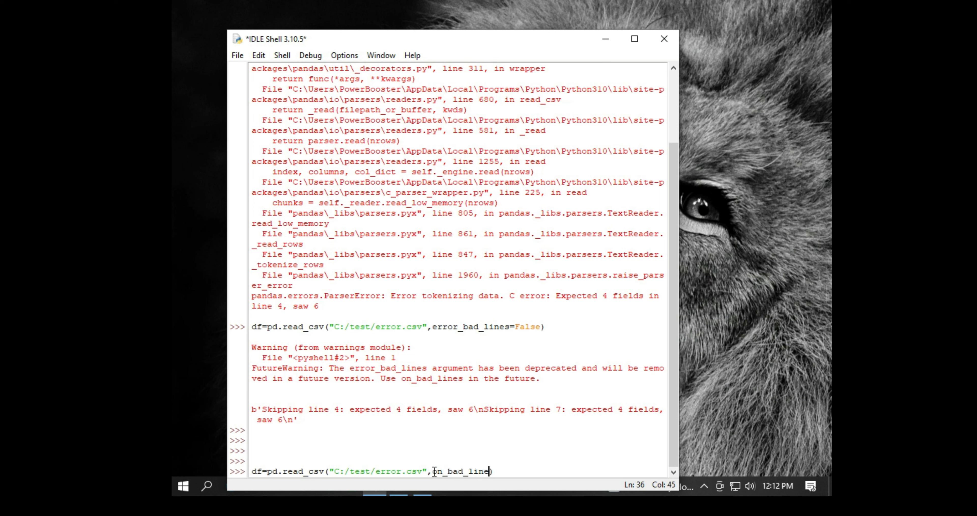
{"action": "type", "text": "s"}
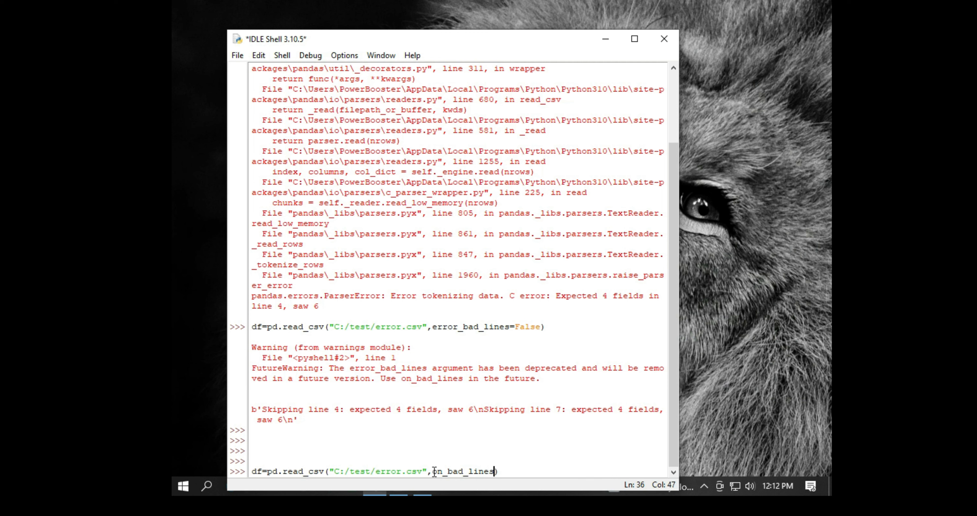
{"action": "type", "text": "='s"}
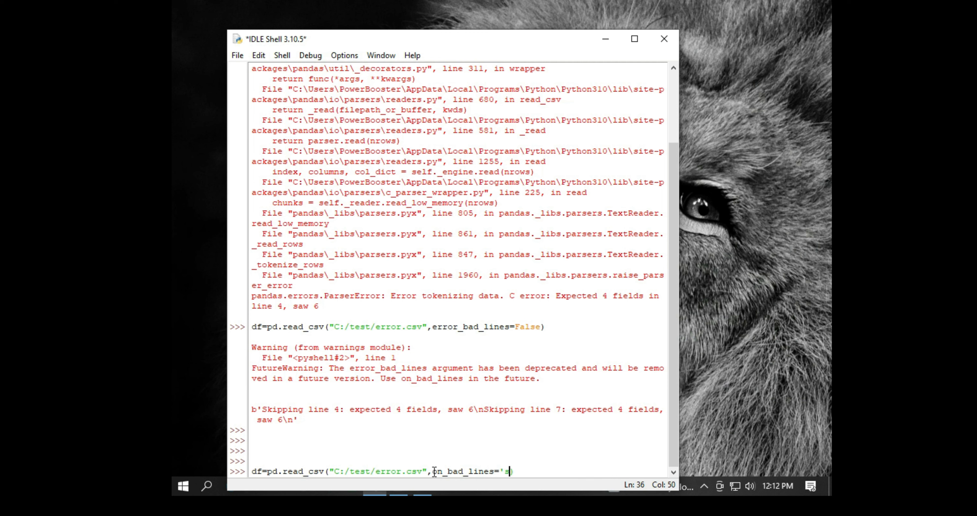
{"action": "type", "text": "kip'"}
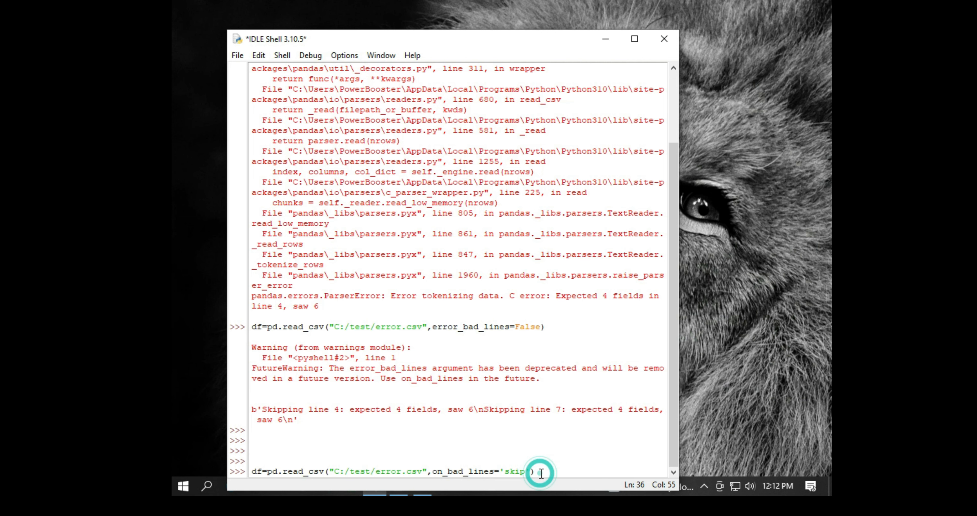
{"action": "key", "text": "Return"}
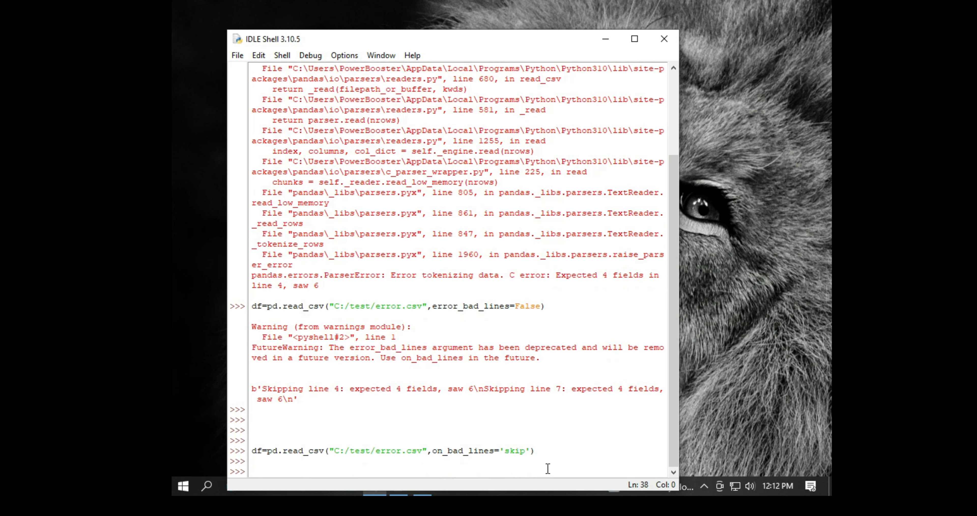
- Compare Error.csv's extra commas, then display df showing four rows (ids 1, 2, 4, 5) with malformed lines dropped
{"action": "key", "text": "Return"}
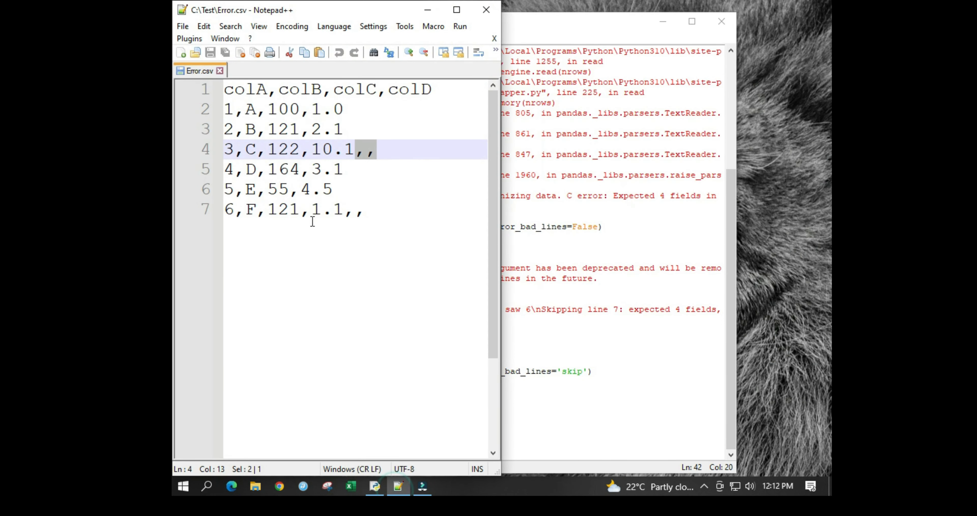
{"action": "left_click", "coordinate": [252, 189]}
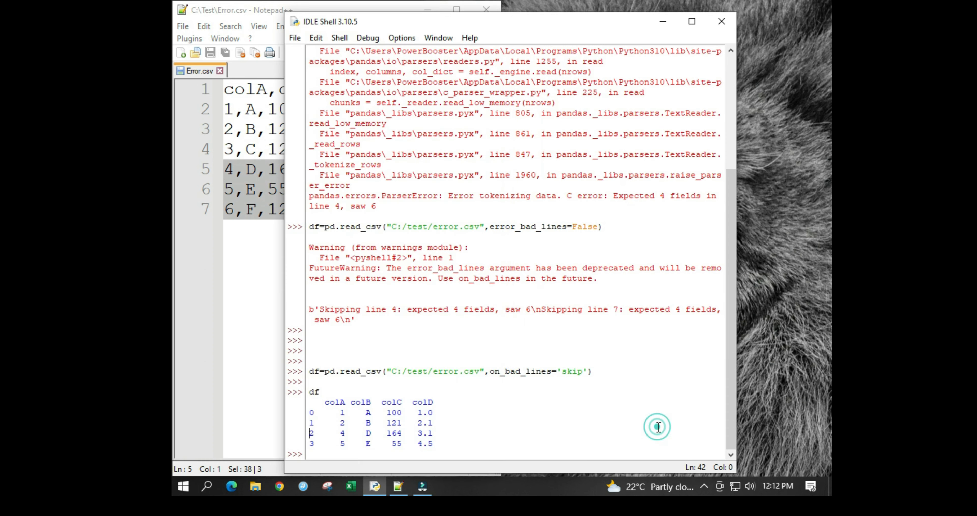
{"action": "mouse_move", "coordinate": [613, 433]}
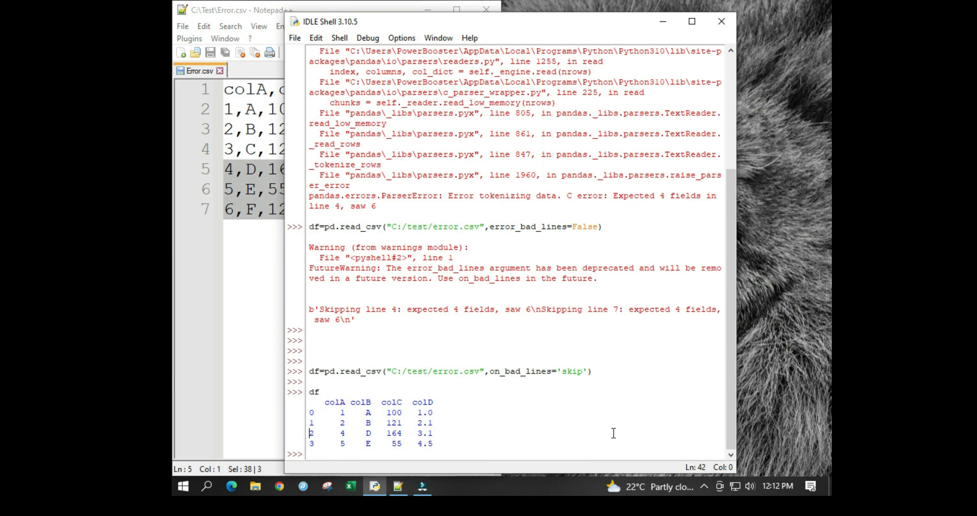